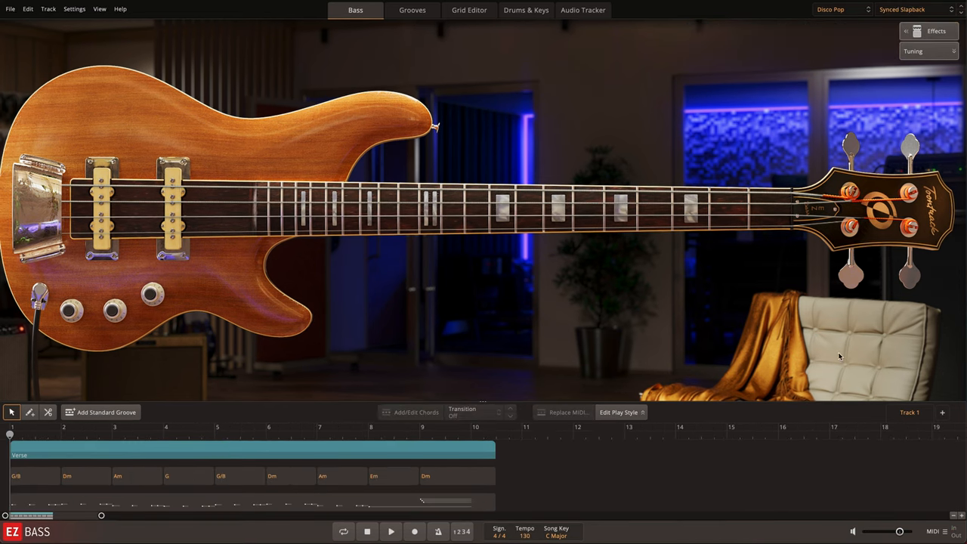
Adjust the Sub-Bass Level, load Subtle Stereo Chorus, and view its notes in the grid editor.
click(937, 31)
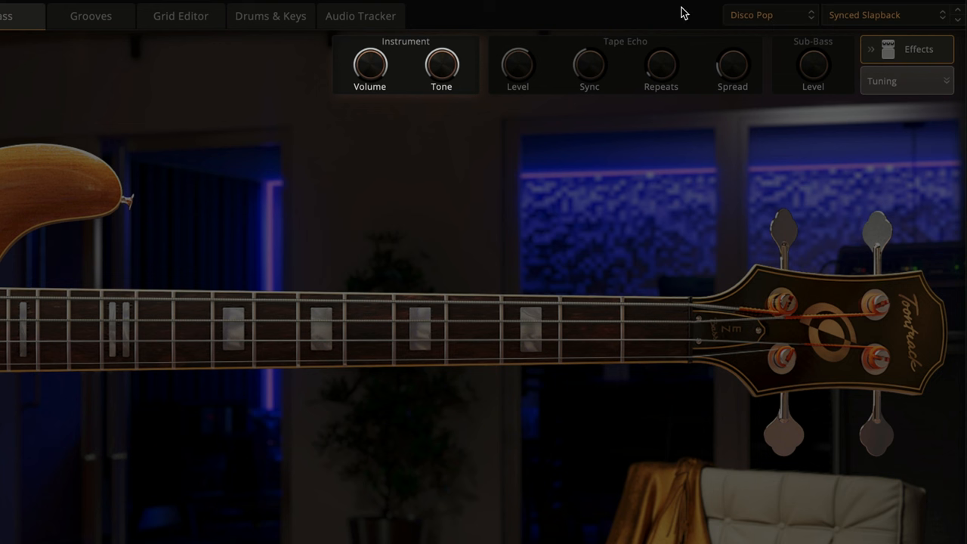
mouse_move(370, 104)
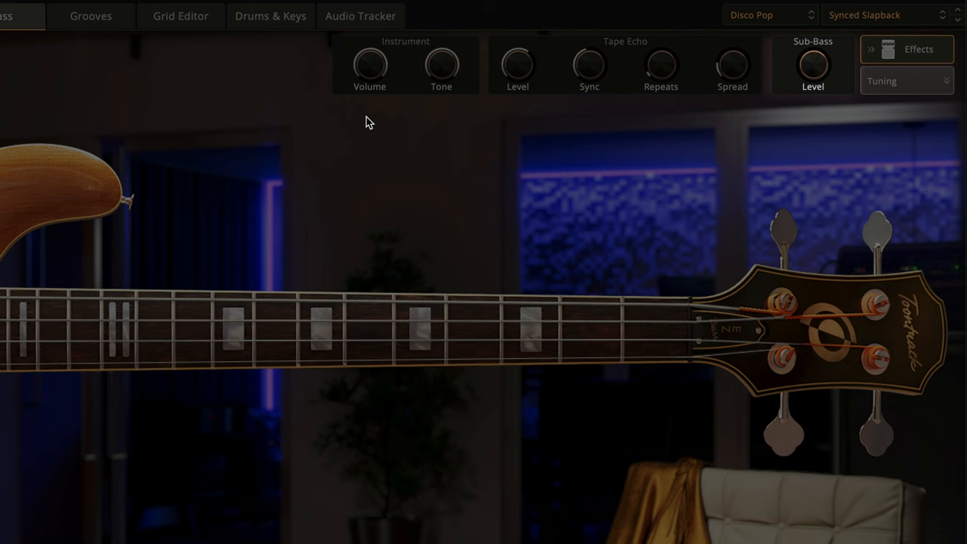
drag(813, 65, 813, 64)
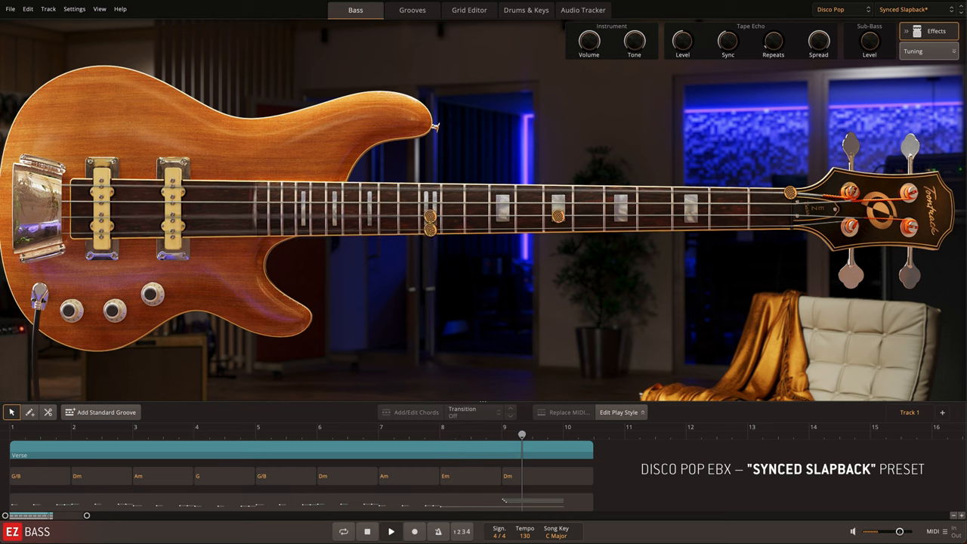
right_click(811, 41)
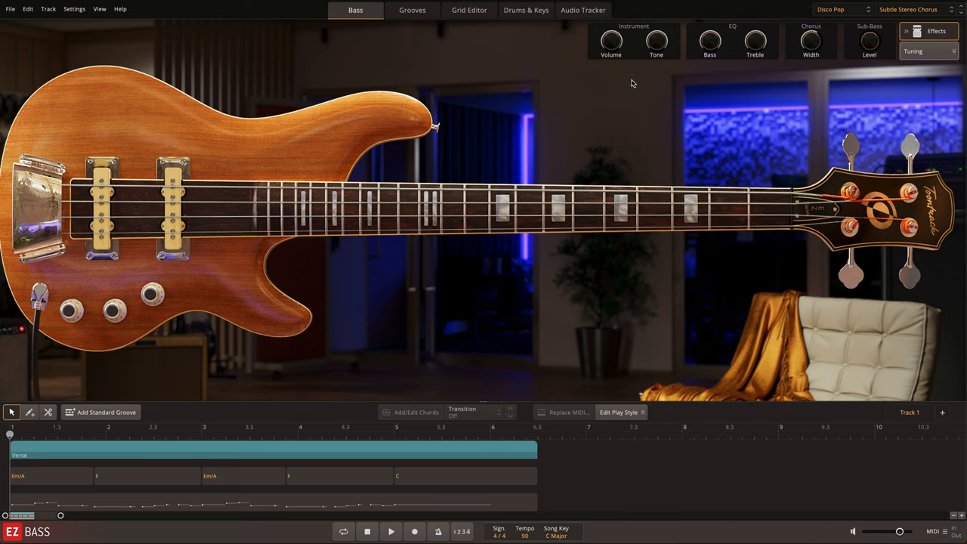
click(469, 10)
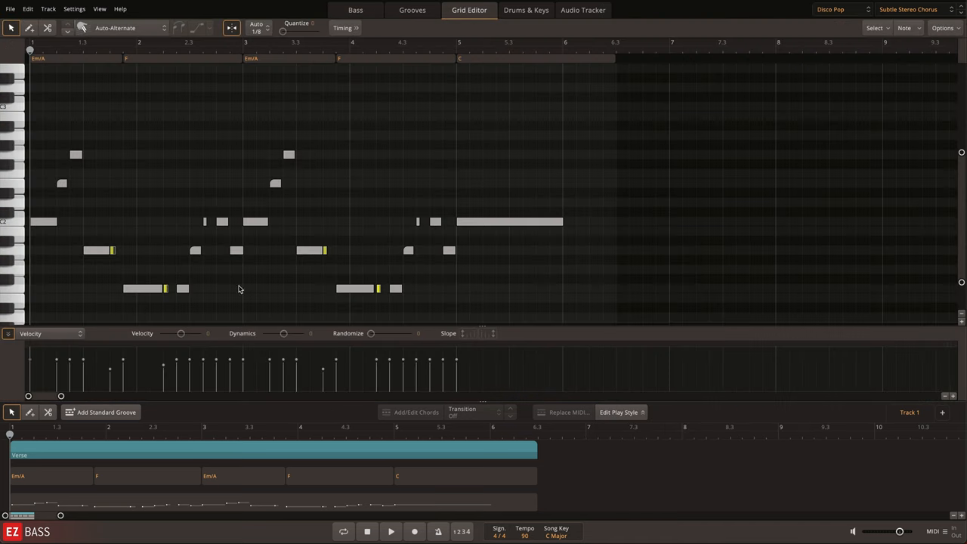
Draw a rising Width (CC3) automation ramp early in the part, then return to the Bass view.
click(50, 333)
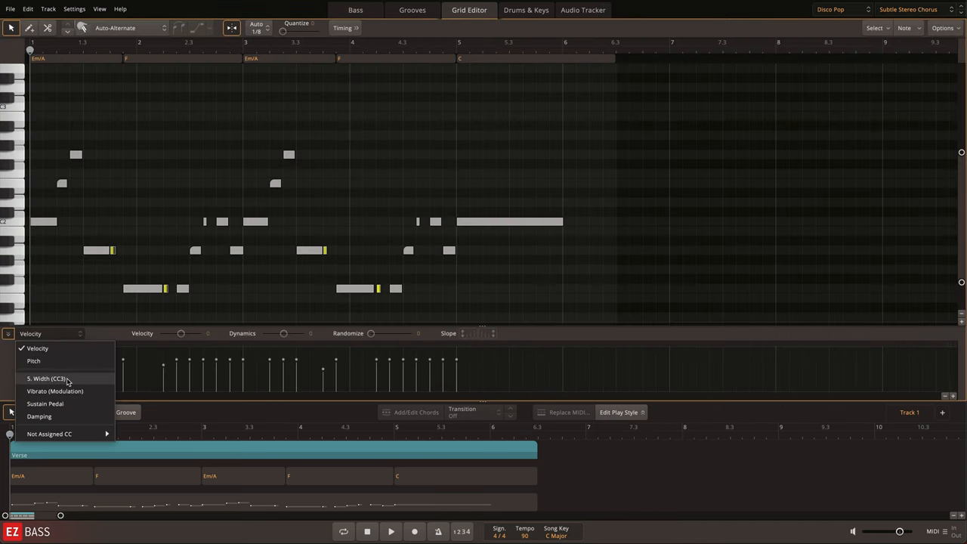
click(47, 378)
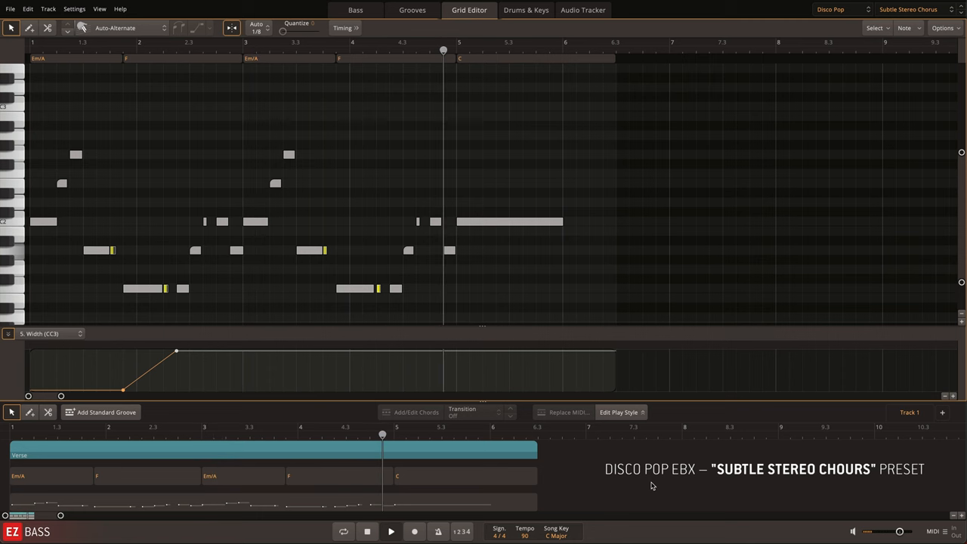
click(348, 10)
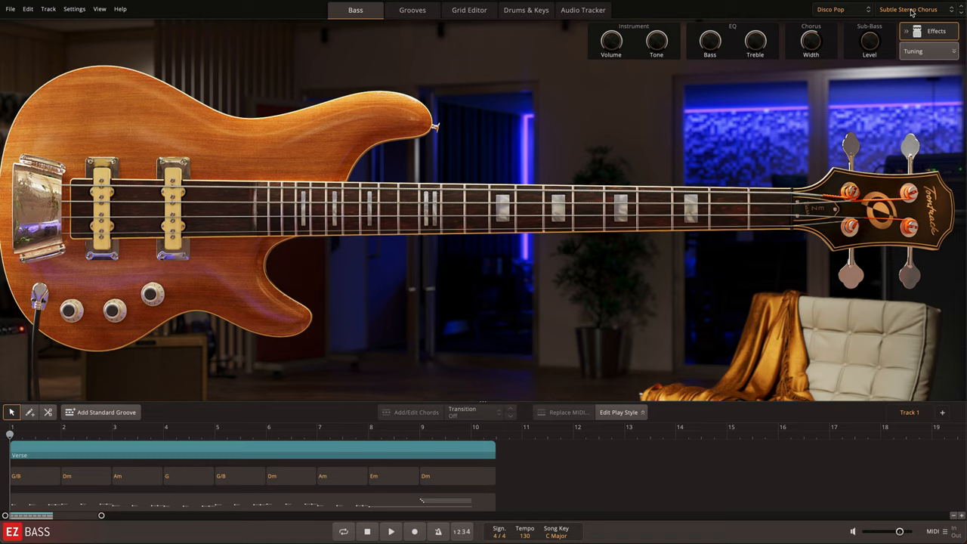
Try the Clean DI preset with an EZmix 2 amp, ending on Classic Amp 410 Cabinet.
click(907, 9)
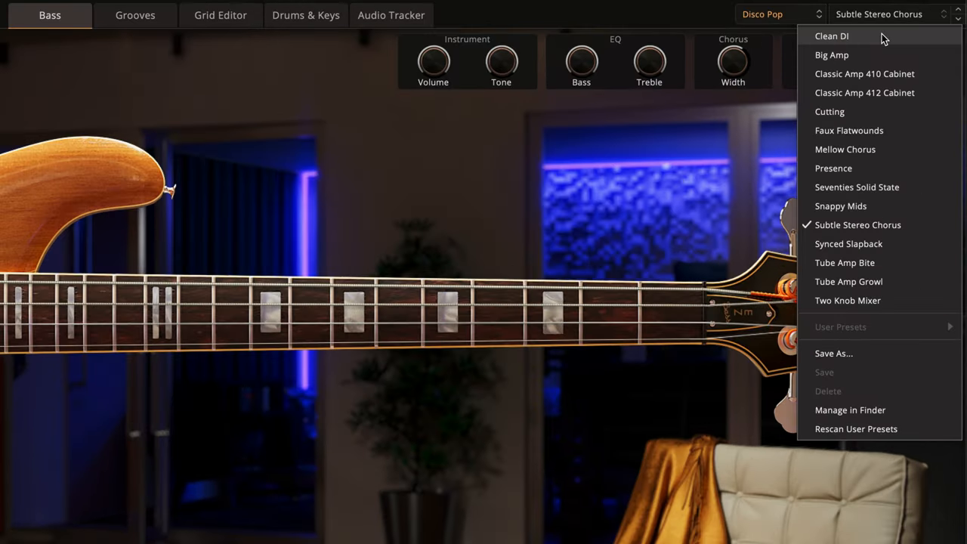
click(831, 36)
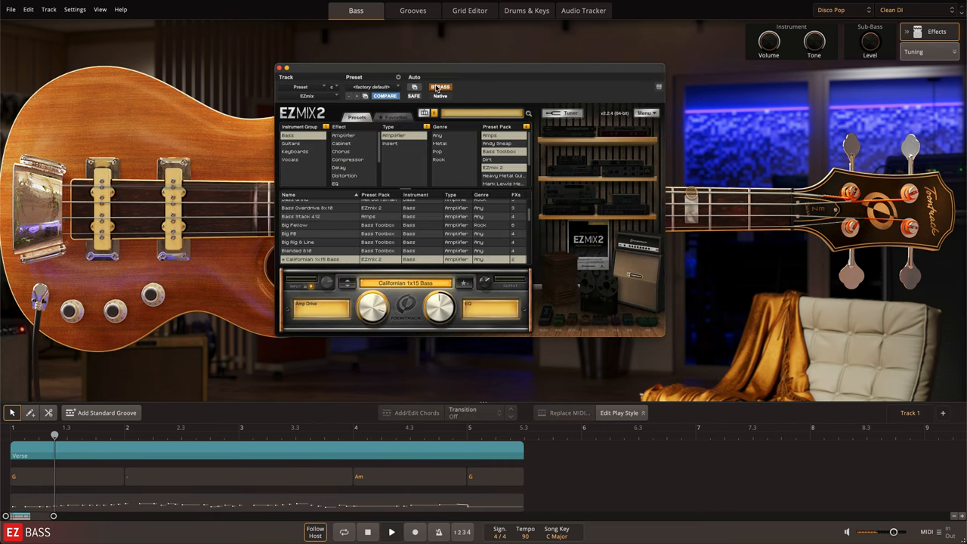
click(142, 435)
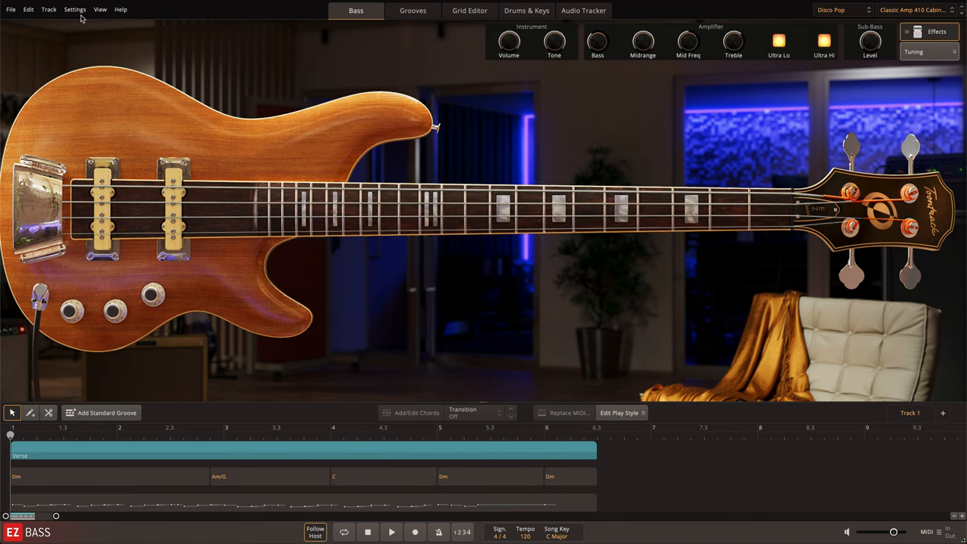
In Settings, toggle Use multi-out off and back on, leaving multi-out audio enabled.
click(75, 9)
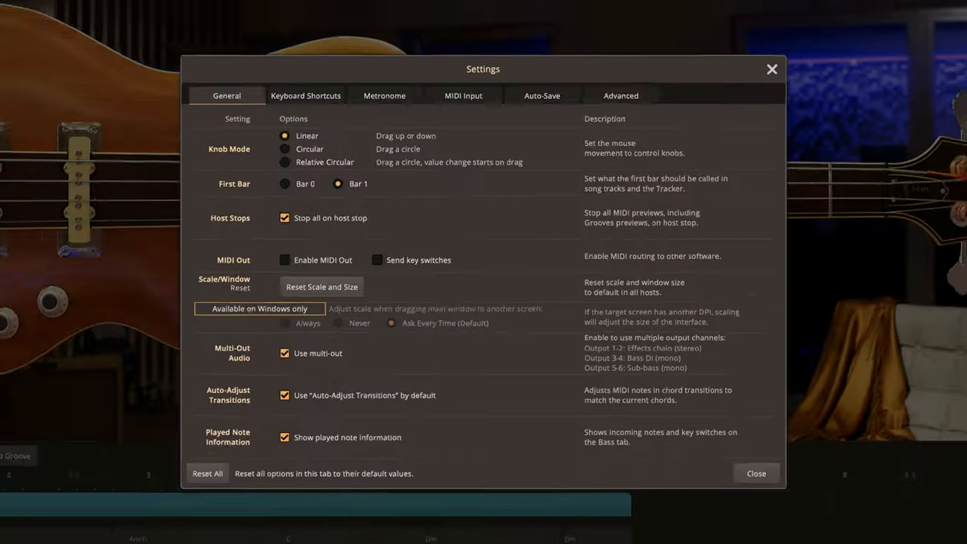
click(284, 353)
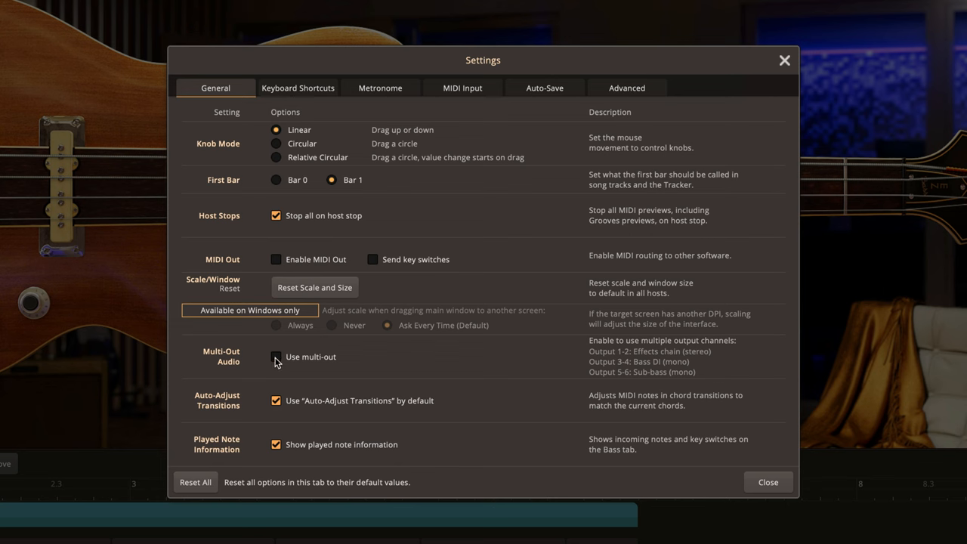
click(276, 357)
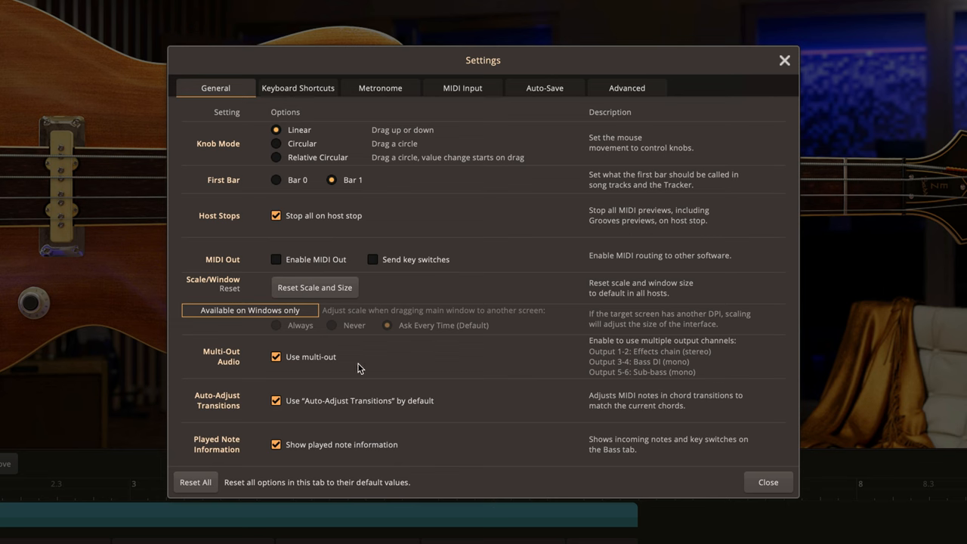